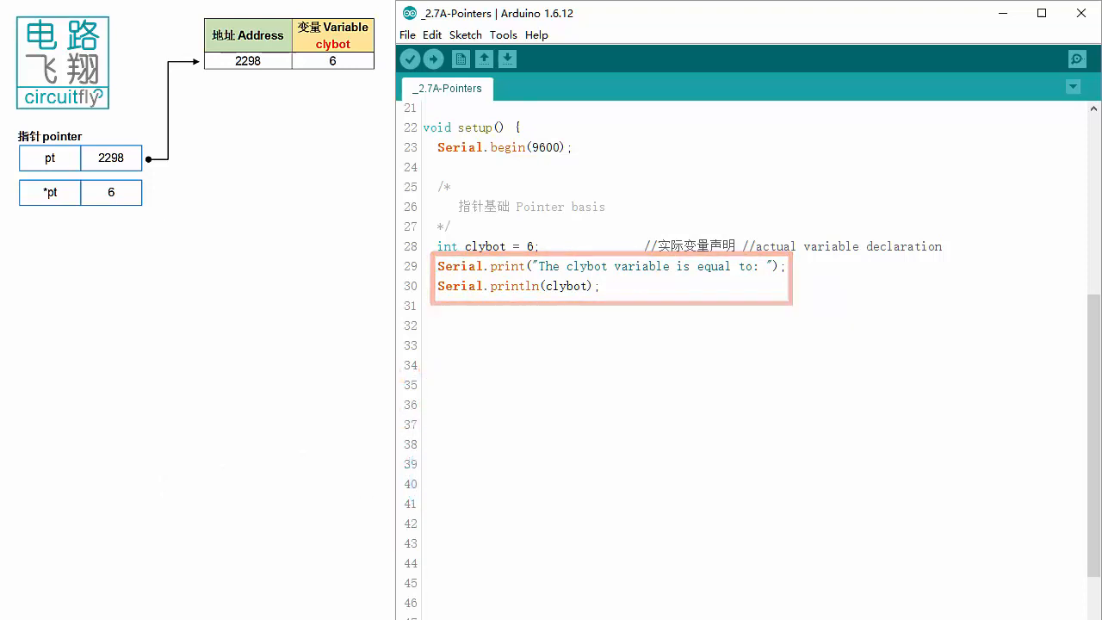
Show the Serial Monitor reporting "The clybot variable is equal to: 6"
click(1076, 58)
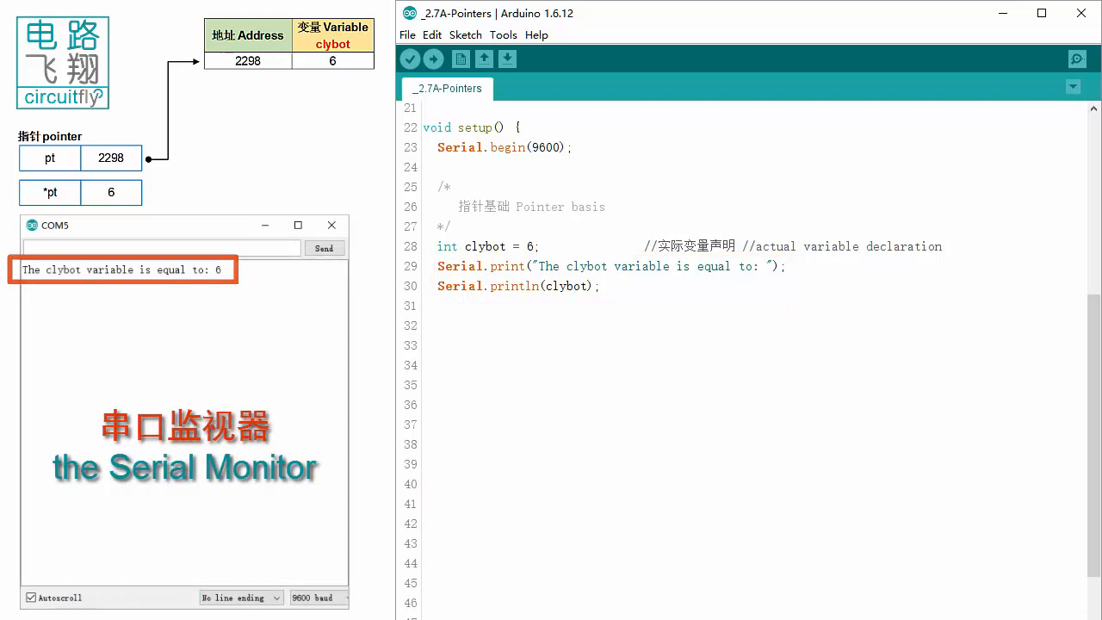
Place the cursor in the editor to add the addr = &clybot address-printing lines
click(331, 225)
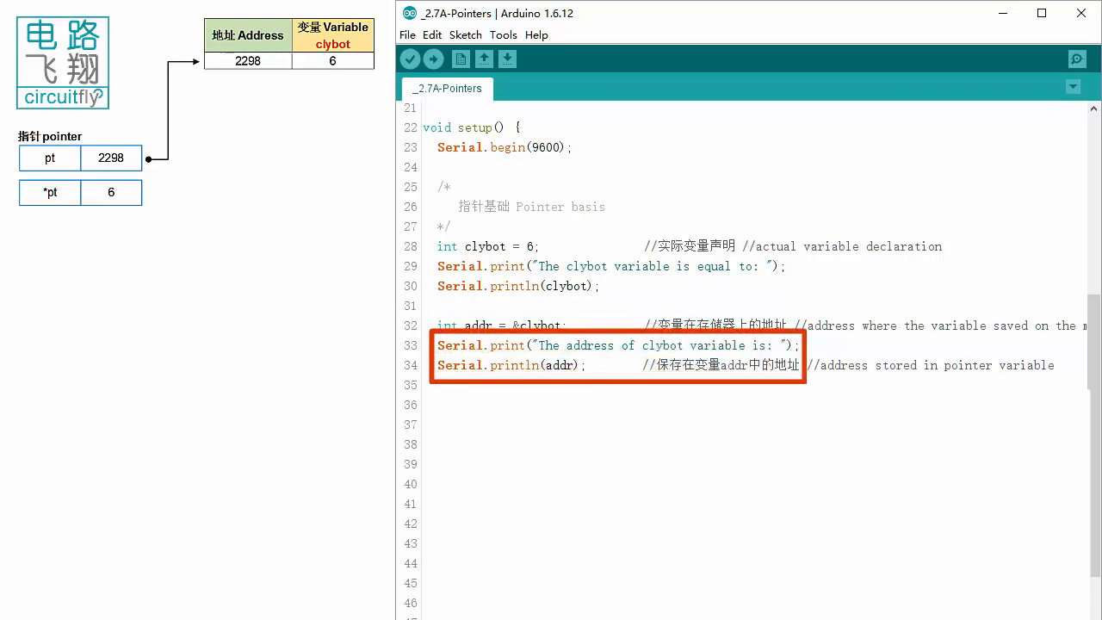
click(1077, 58)
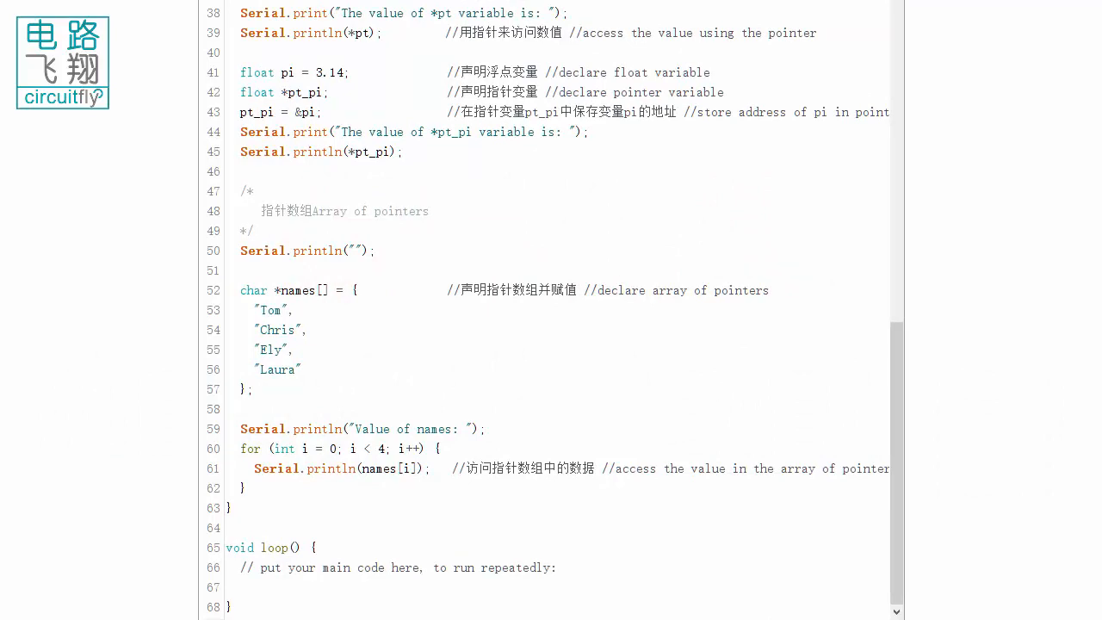
Highlight the char type and *names[] parts of the pointer-array declaration
double_click(253, 290)
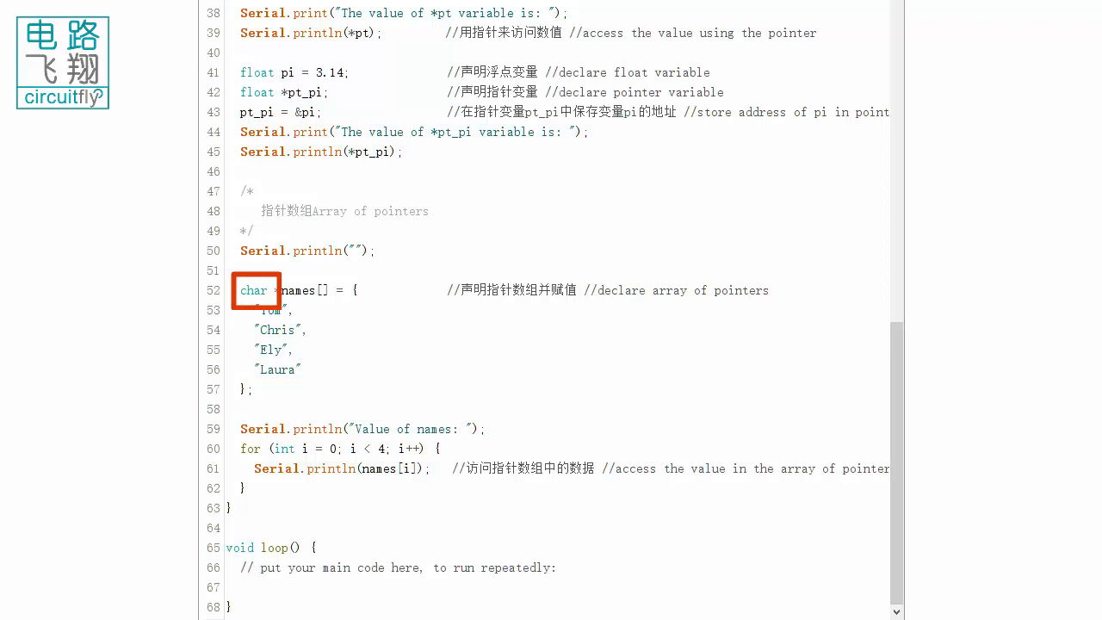
click(300, 290)
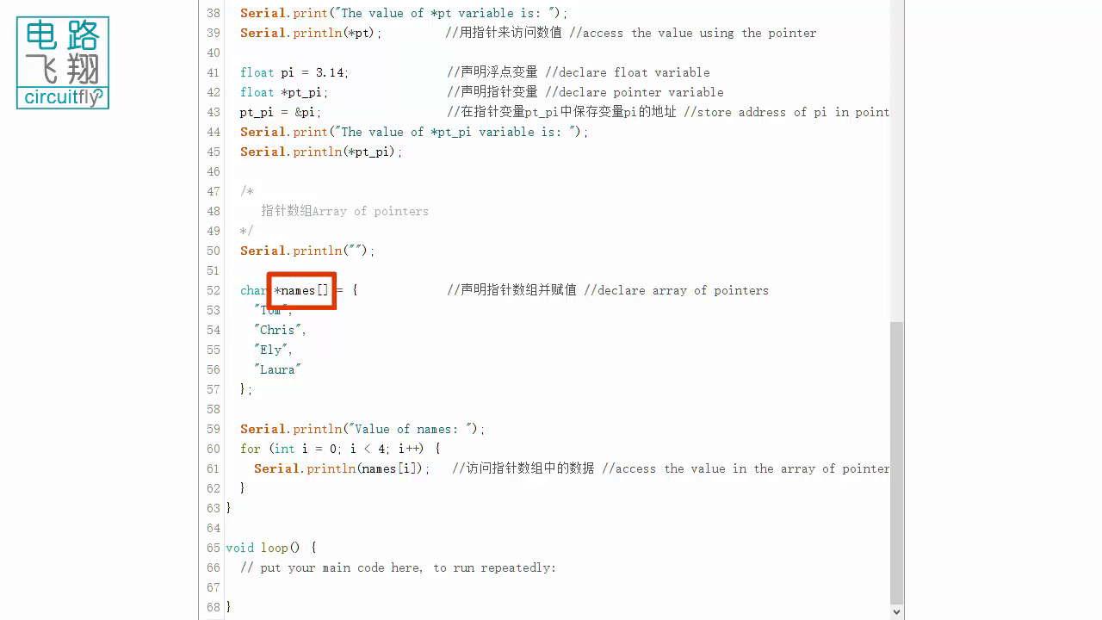